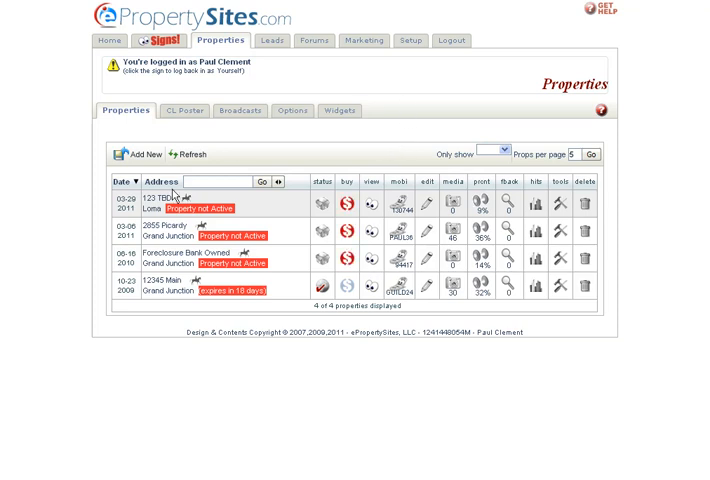
pyautogui.moveTo(670, 300)
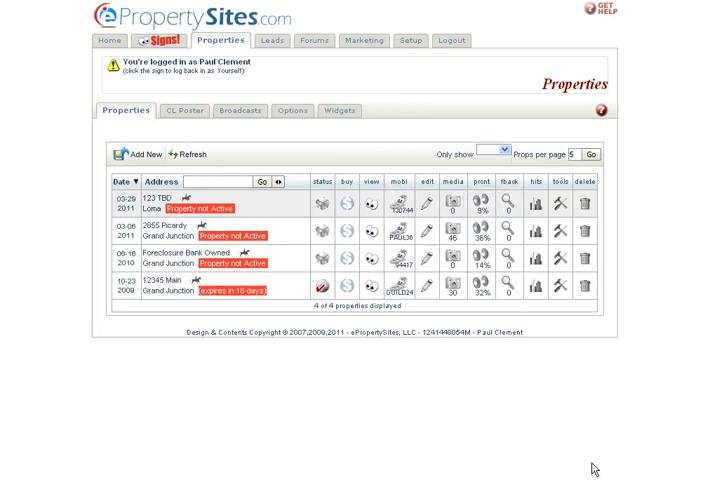
pyautogui.moveTo(424, 184)
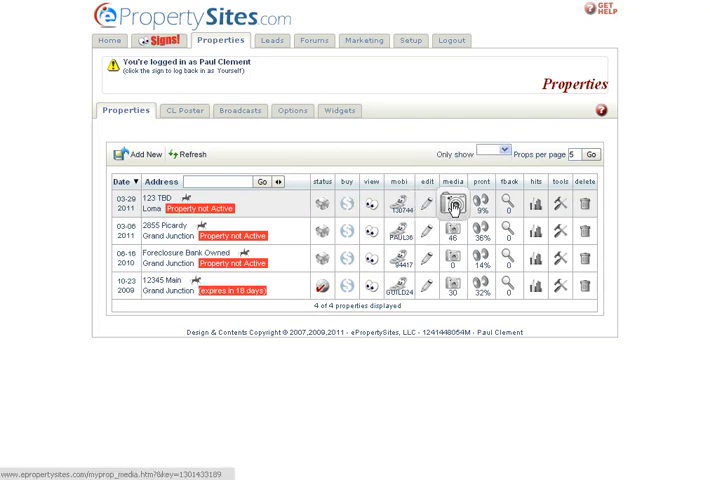
# - Reach the fast photo uploader for 123 TBD and start the Java download it requires
pyautogui.click(456, 208)
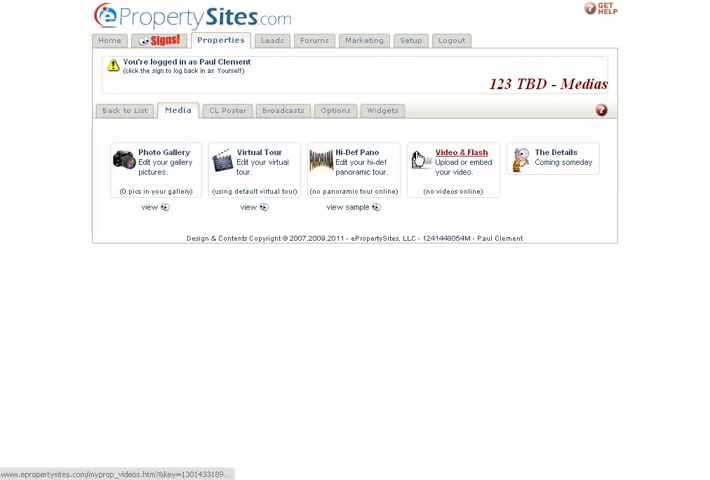
pyautogui.moveTo(576, 152)
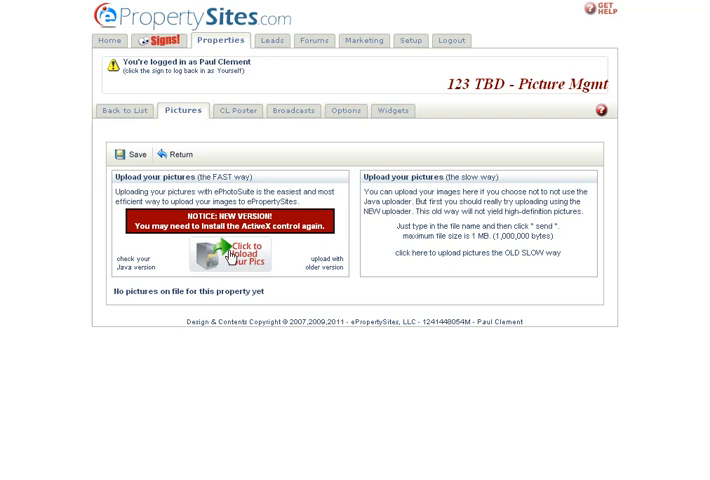
pyautogui.click(240, 252)
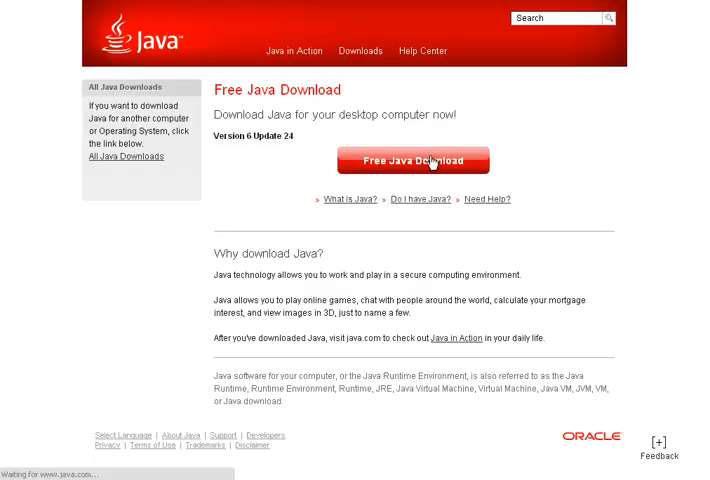
pyautogui.click(412, 160)
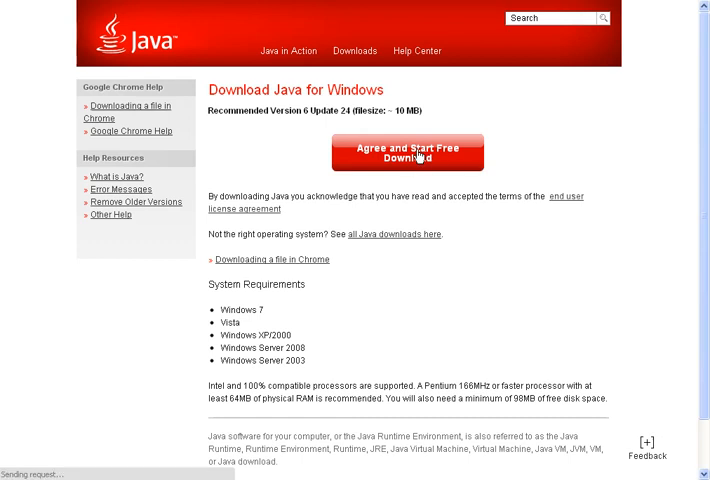
pyautogui.click(404, 150)
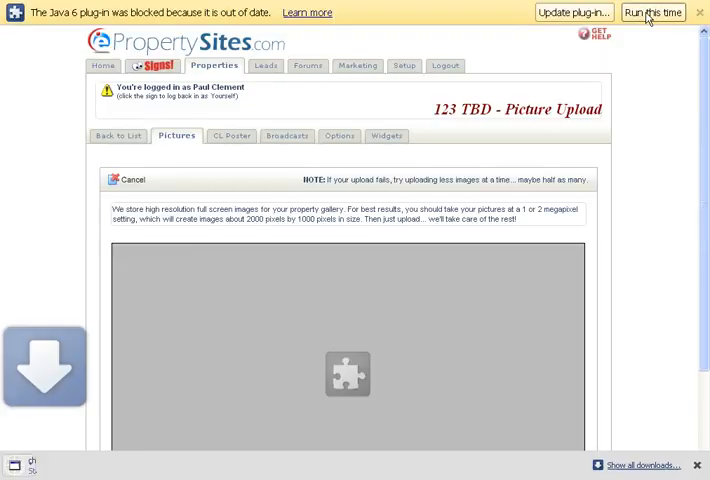
# - Allow the uploader plugin, select all 25 photos in Temp photos of homes and upload them
pyautogui.click(652, 12)
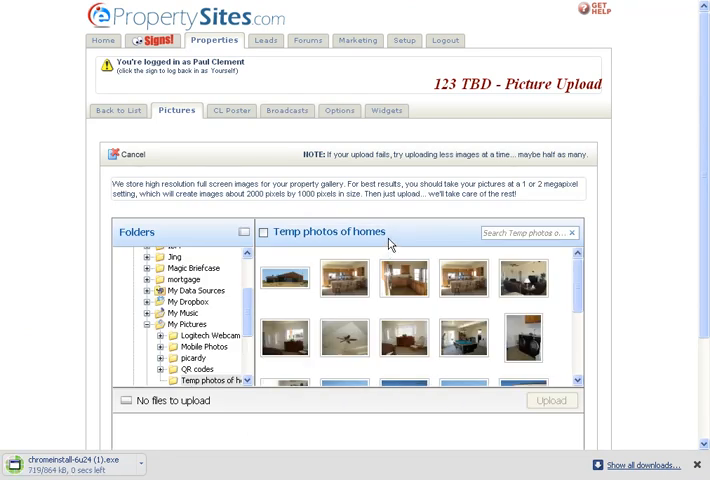
pyautogui.scroll(-3)
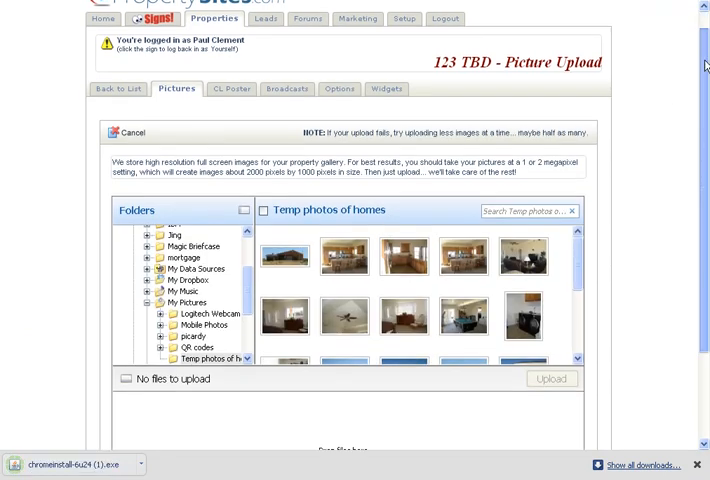
pyautogui.scroll(-3)
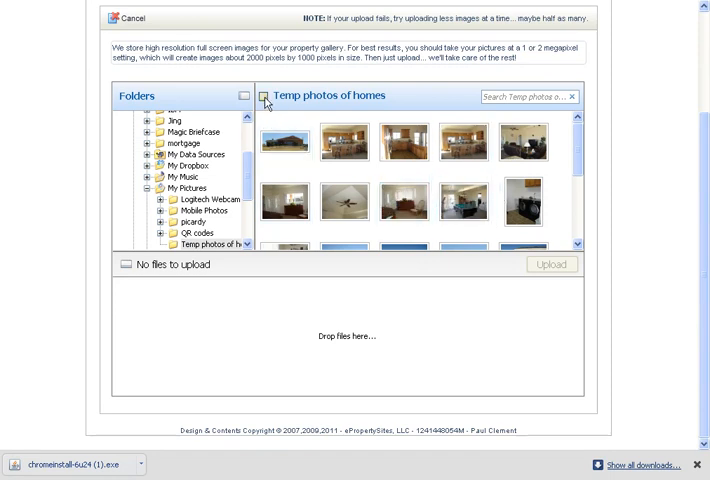
pyautogui.click(264, 96)
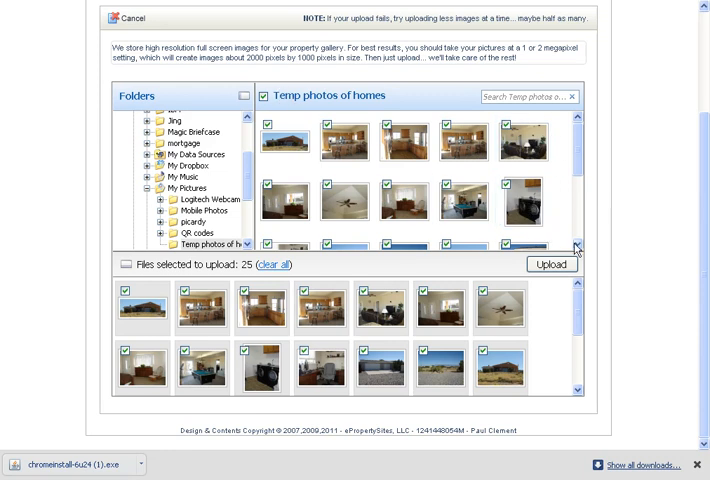
pyautogui.click(552, 264)
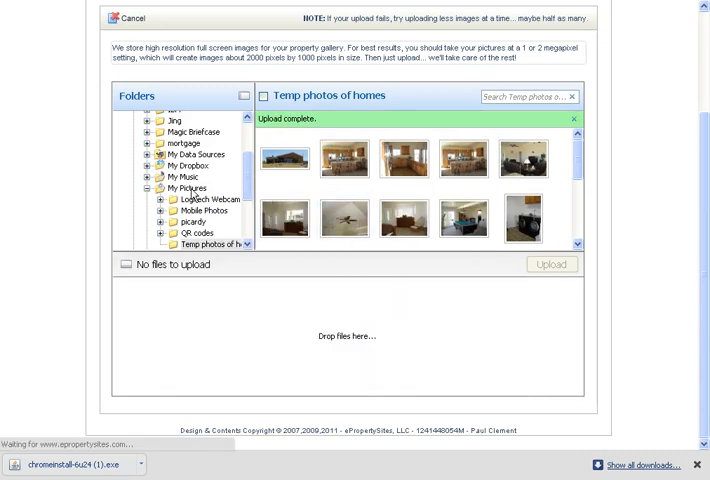
# - Return to the gallery and review the numbered thumbnails with their empty caption boxes
pyautogui.click(184, 220)
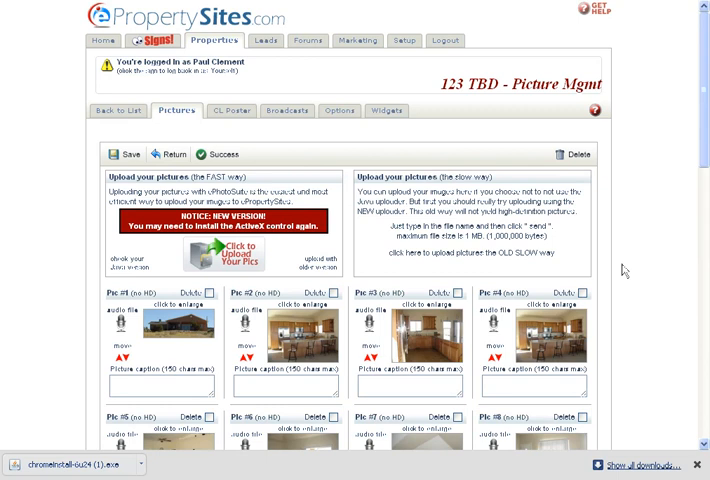
pyautogui.scroll(-3)
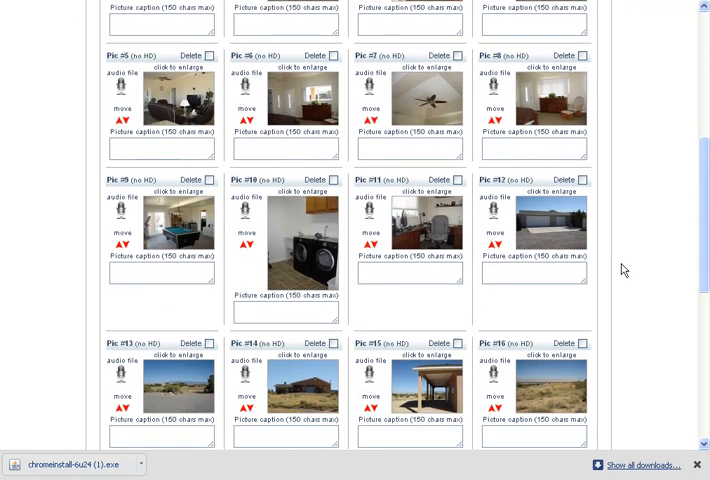
pyautogui.scroll(-3)
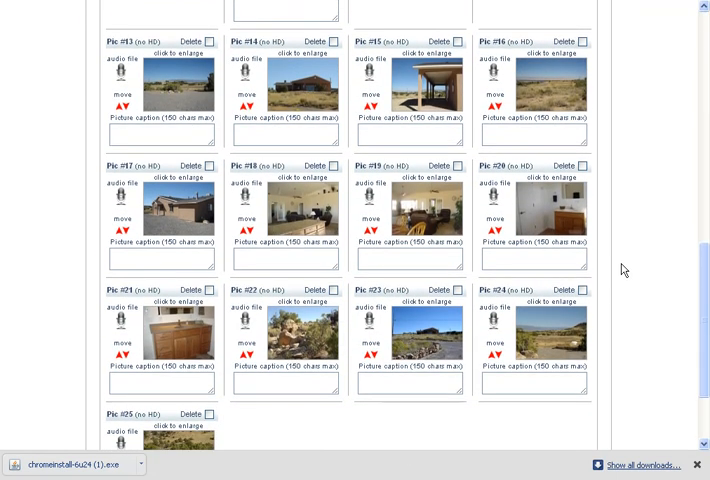
pyautogui.scroll(3)
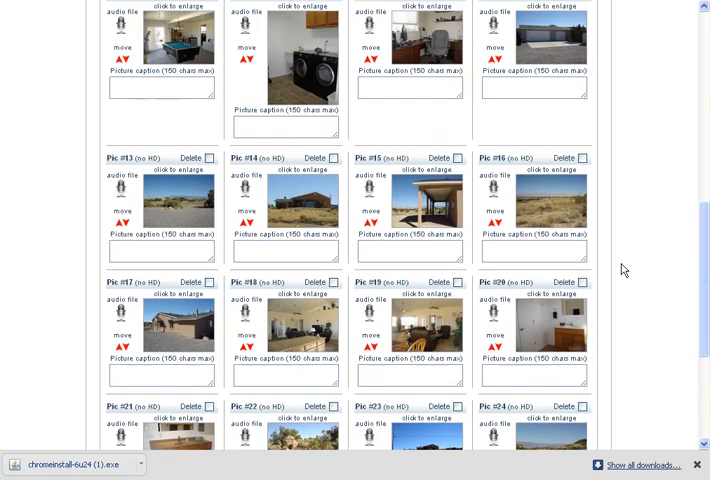
pyautogui.scroll(3)
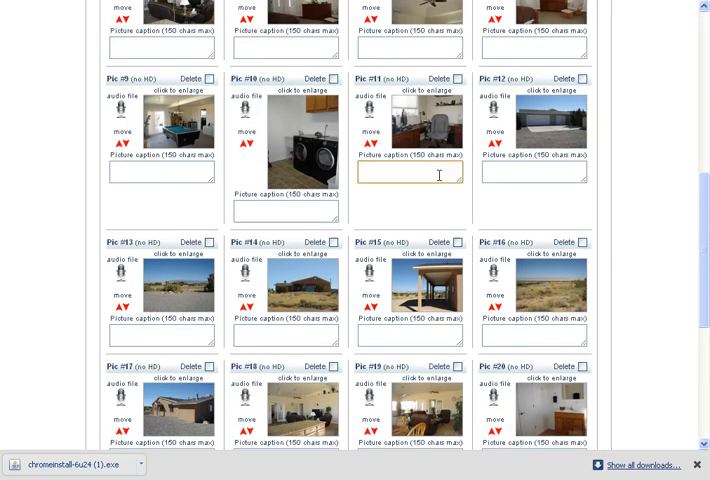
pyautogui.scroll(3)
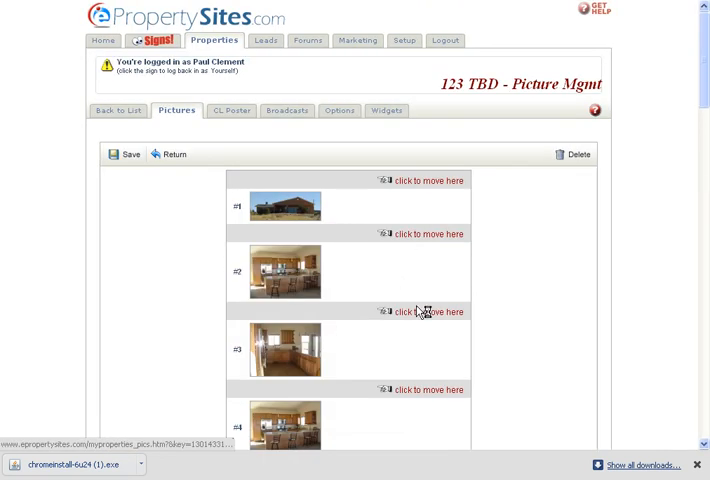
pyautogui.scroll(-3)
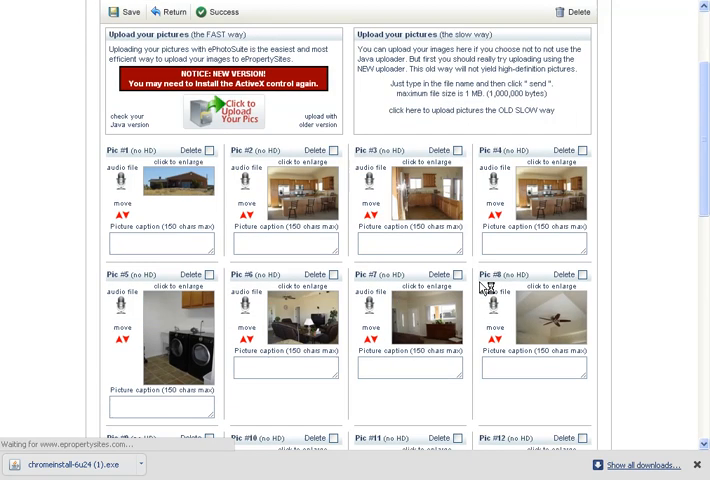
# - Caption pic #8 'Tray' and pic #12 'Three car garage'
pyautogui.scroll(-3)
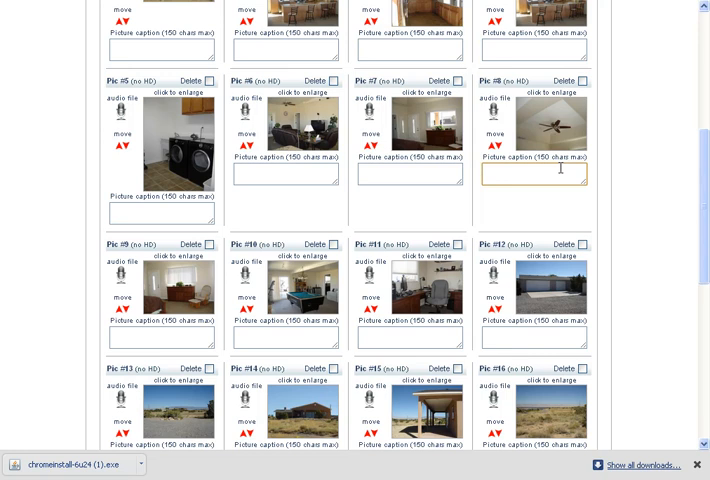
pyautogui.write('Tray c')
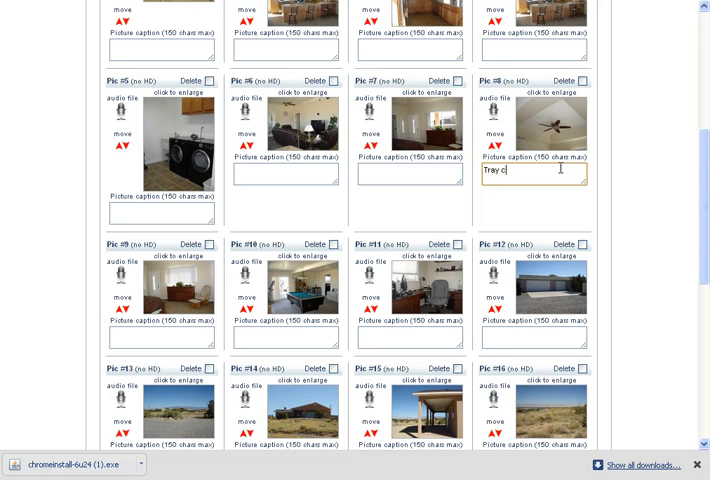
pyautogui.press('Backspace')
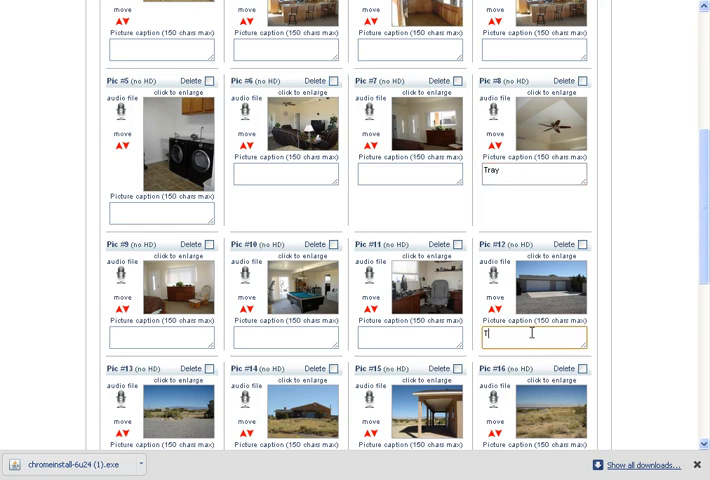
pyautogui.write('Three car')
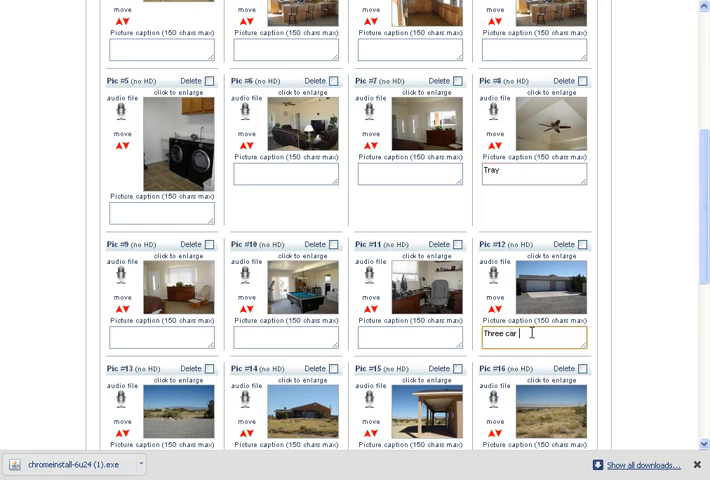
pyautogui.write('garage')
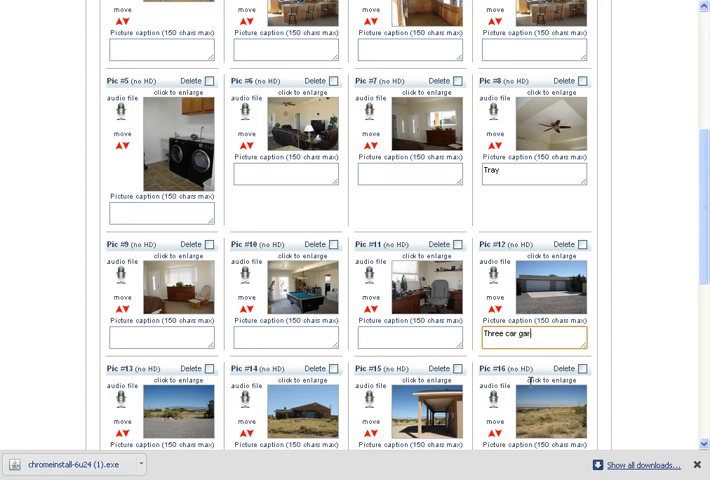
pyautogui.write('age')
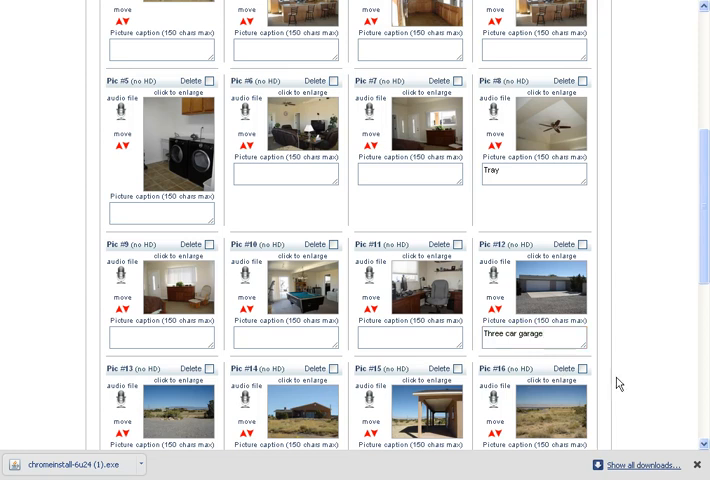
pyautogui.moveTo(560, 268)
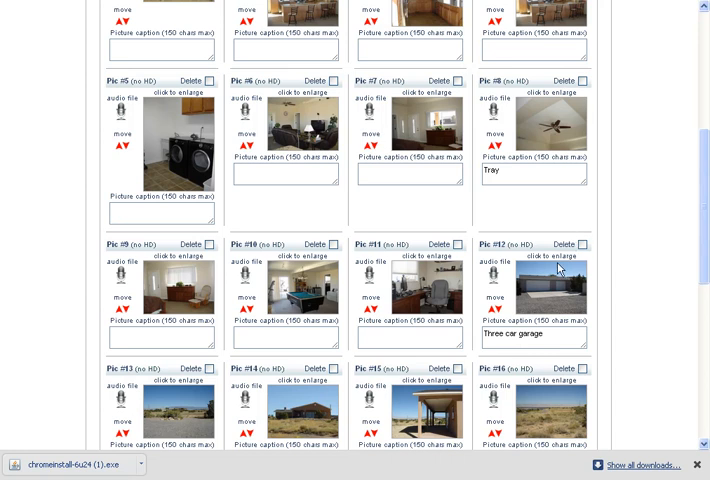
pyautogui.moveTo(358, 264)
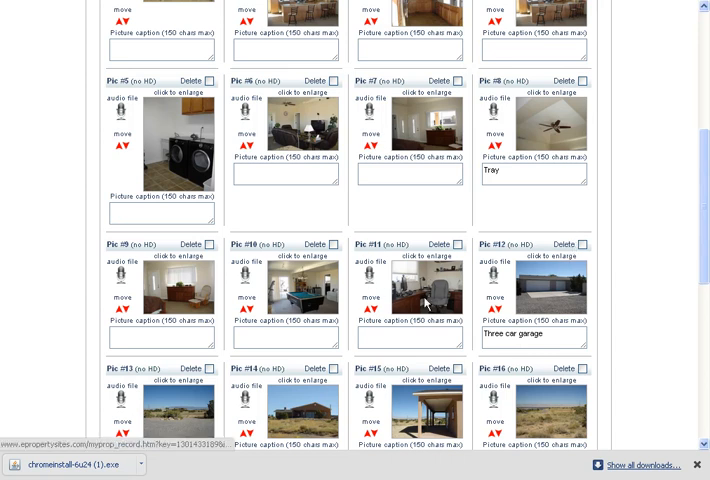
pyautogui.scroll(-3)
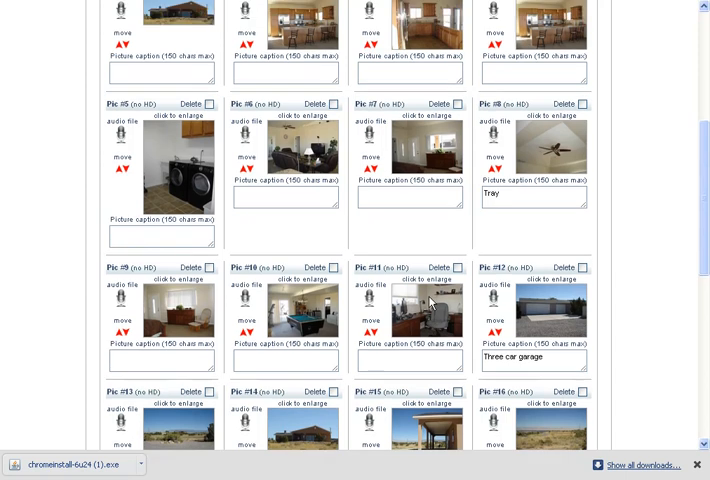
pyautogui.scroll(3)
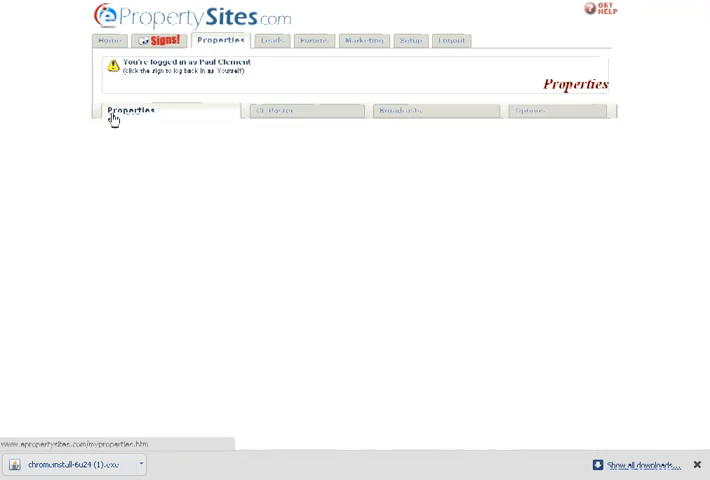
# - Go to the Properties list and launch the public listing site for 123 TBD
pyautogui.click(130, 110)
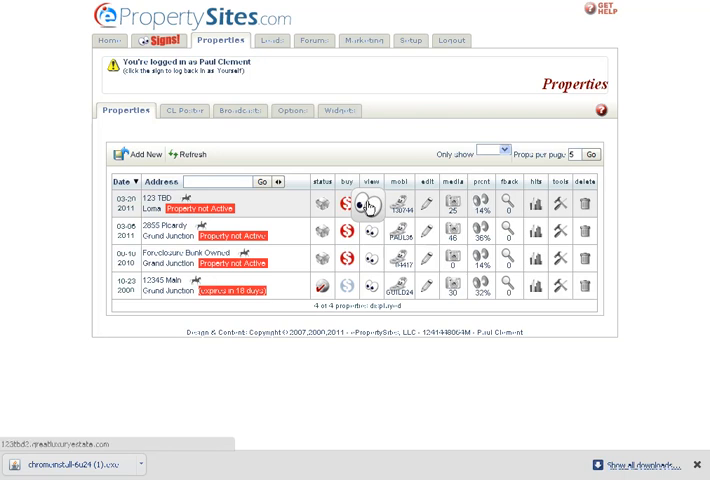
pyautogui.click(356, 204)
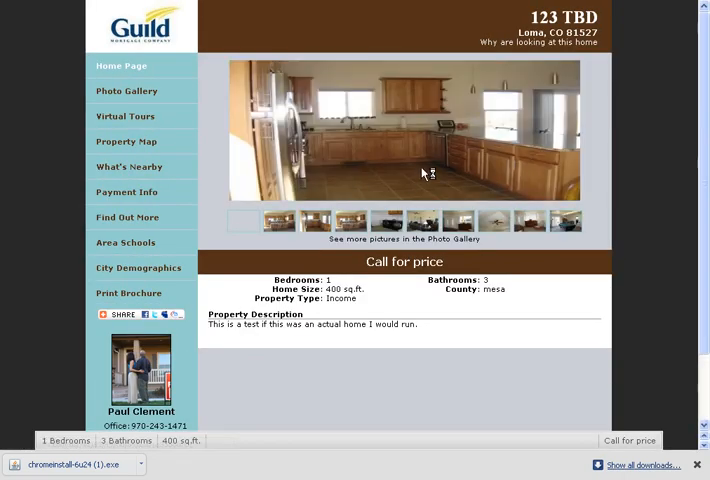
# - Preview the living room and ceiling fan thumbnails, then step through the Photo Gallery slideshow
pyautogui.click(244, 220)
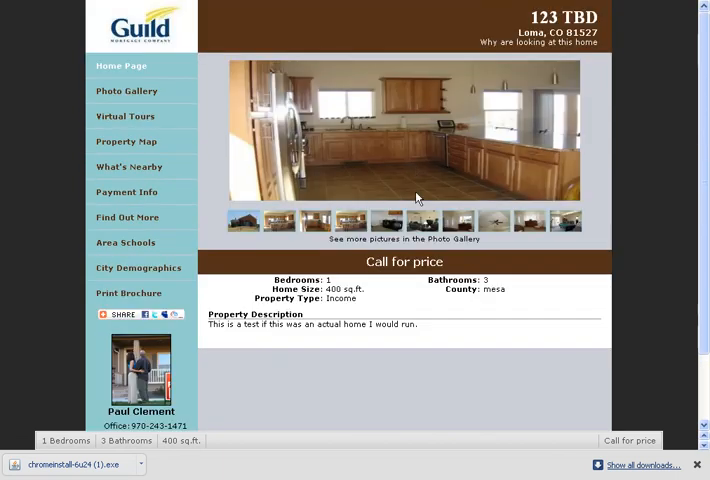
pyautogui.click(420, 220)
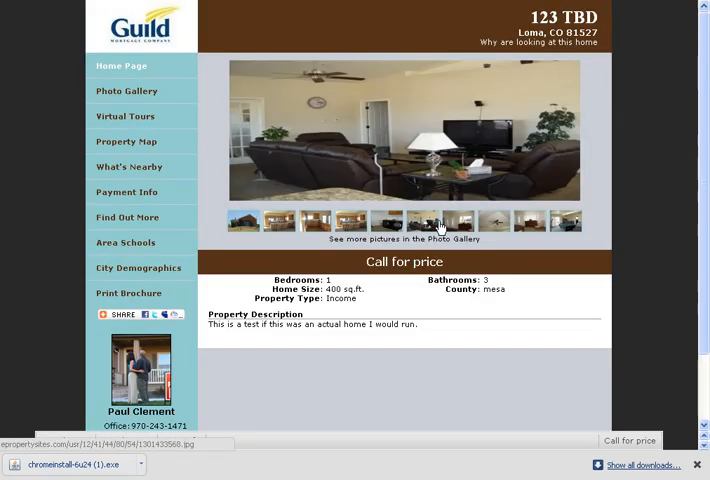
pyautogui.click(420, 220)
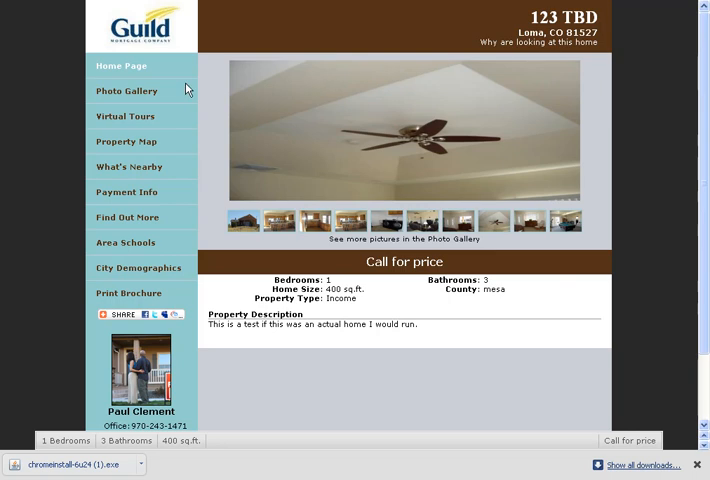
pyautogui.click(124, 116)
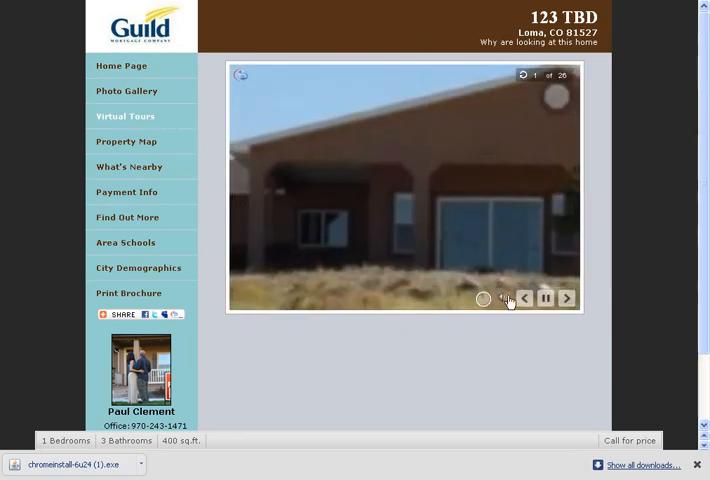
pyautogui.click(566, 298)
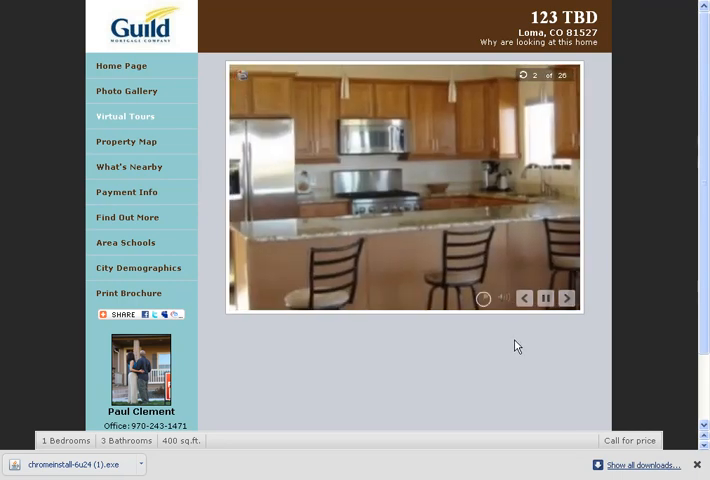